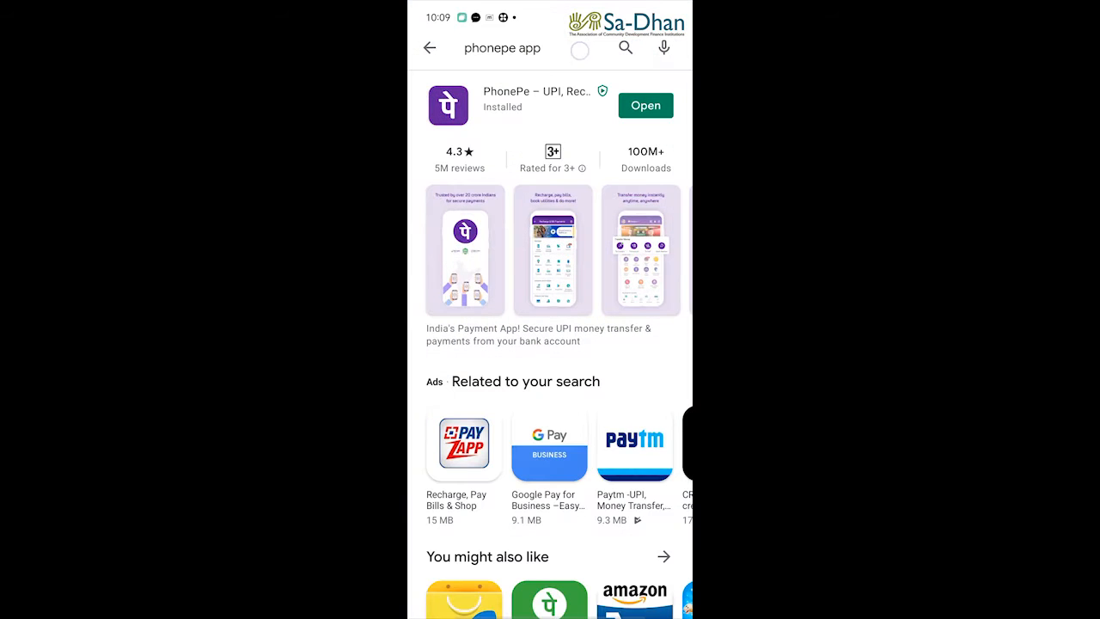
Step: Search 'g pay' in the Play Store, install Google Pay and launch it
click(502, 48)
text(g pa)
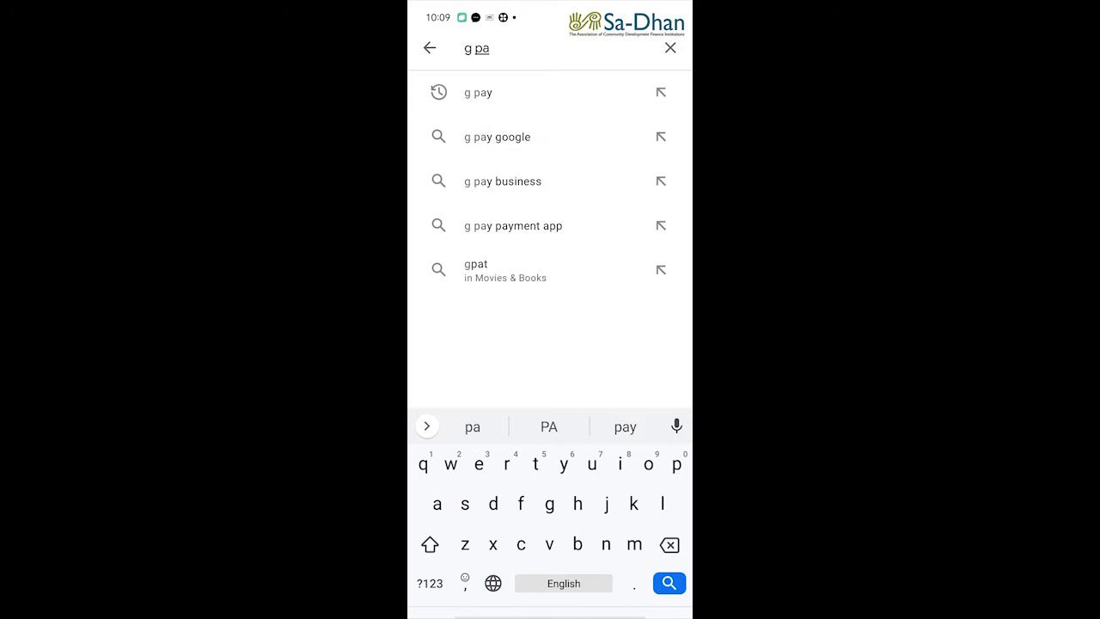
click(477, 92)
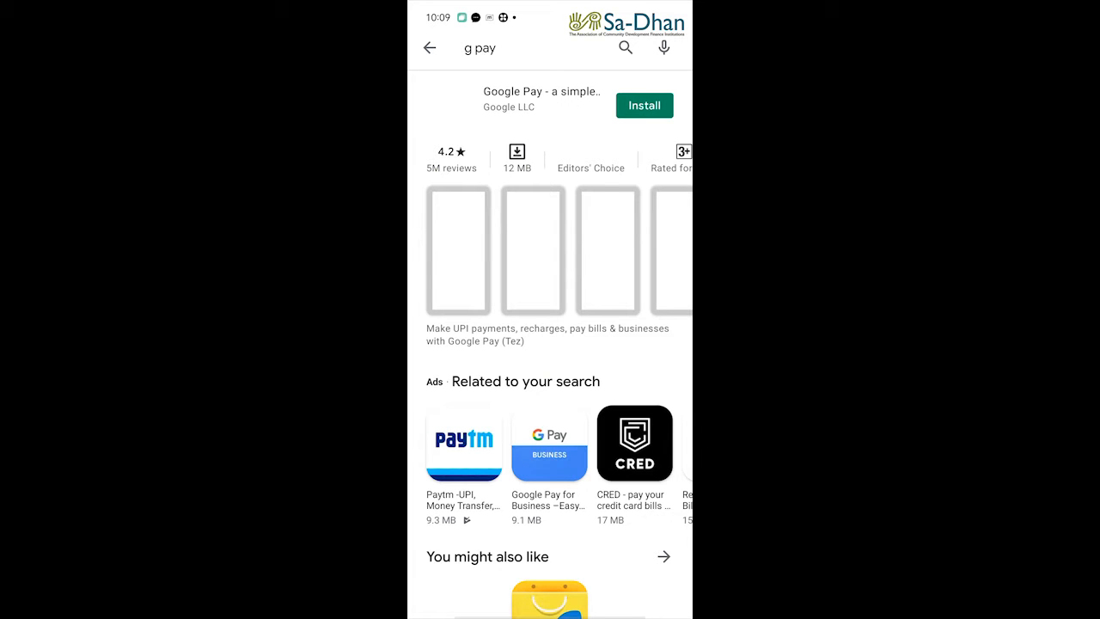
click(643, 105)
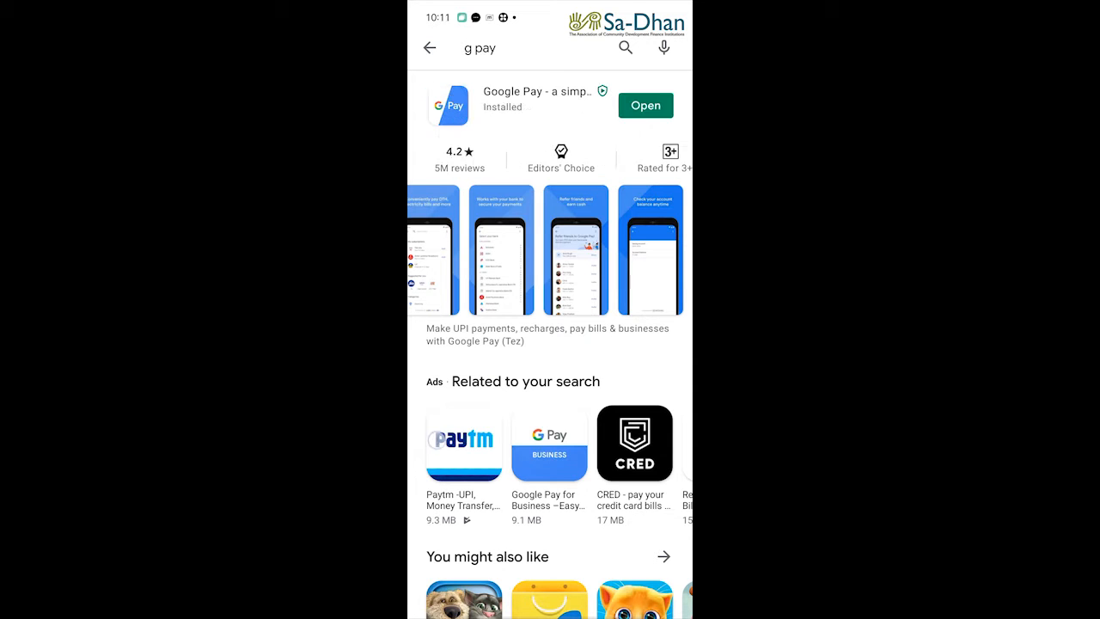
click(646, 105)
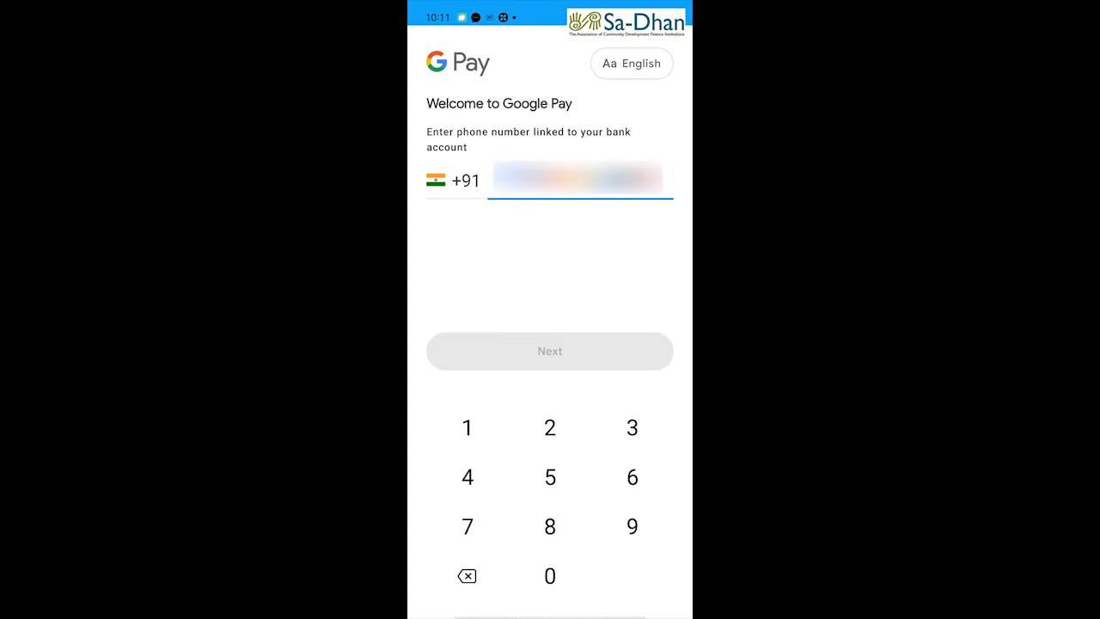
Step: Enter the bank-linked phone number and continue with the shown Google account
click(632, 476)
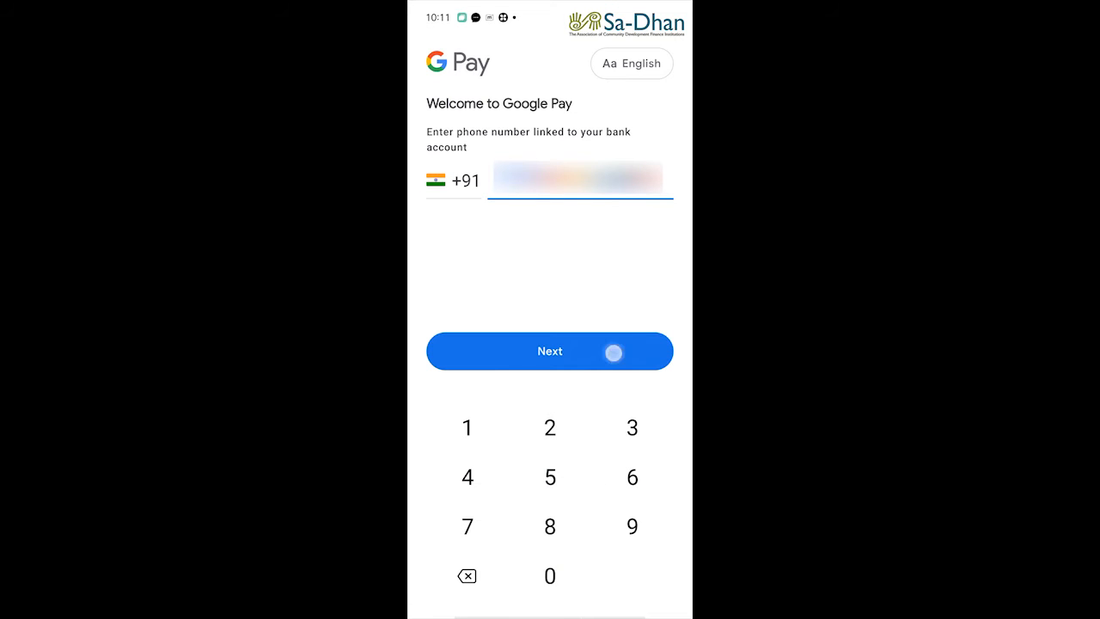
click(550, 351)
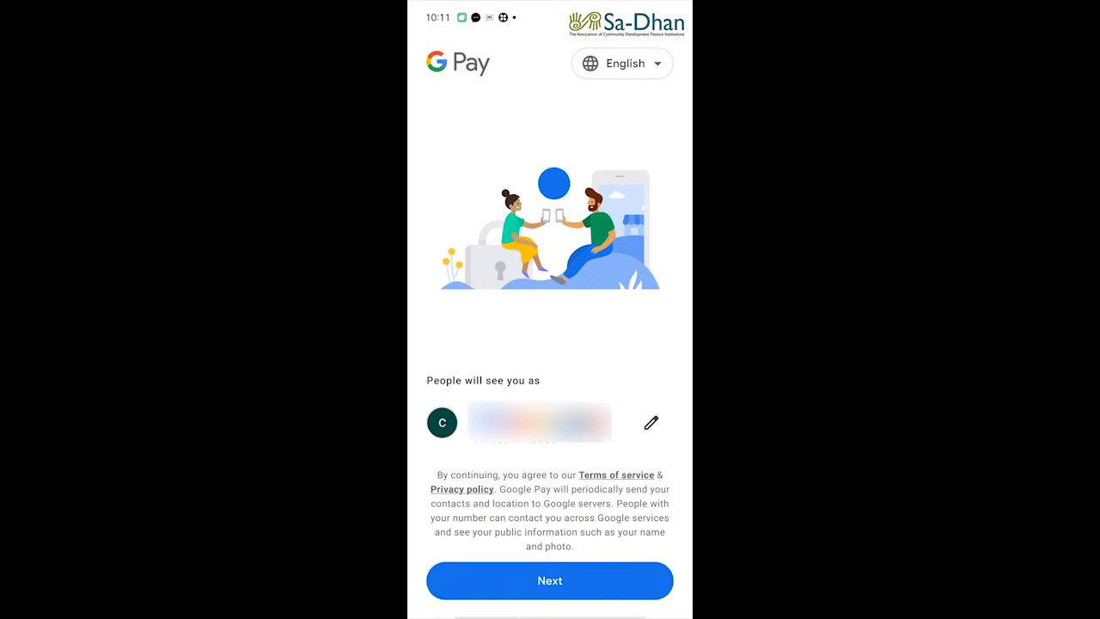
click(550, 580)
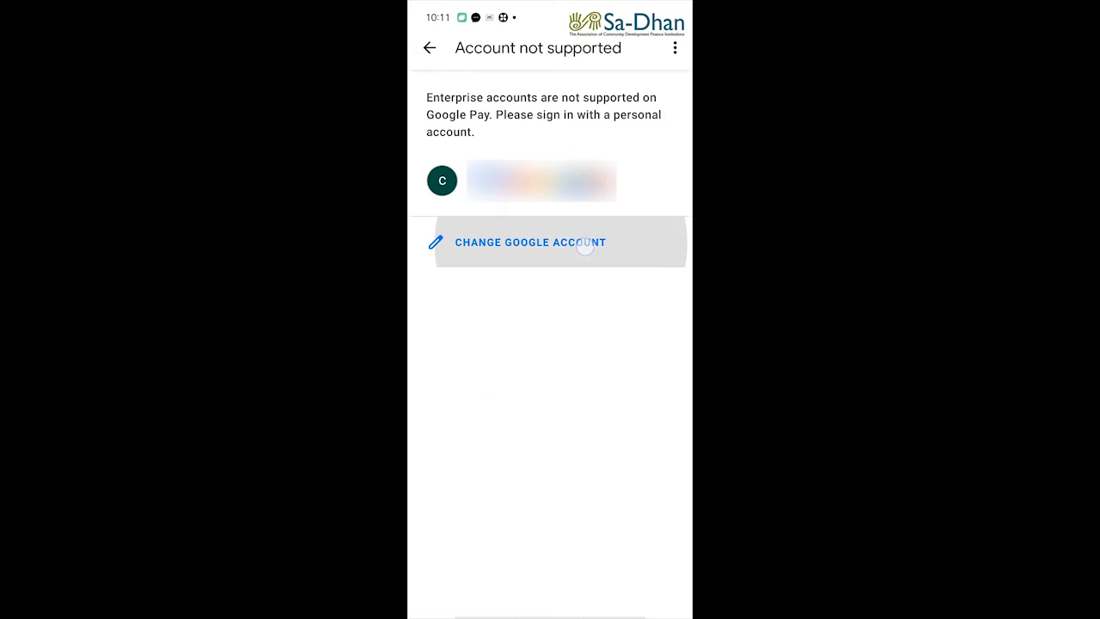
Step: Switch from the unsupported enterprise account to a personal Google account and continue
click(529, 240)
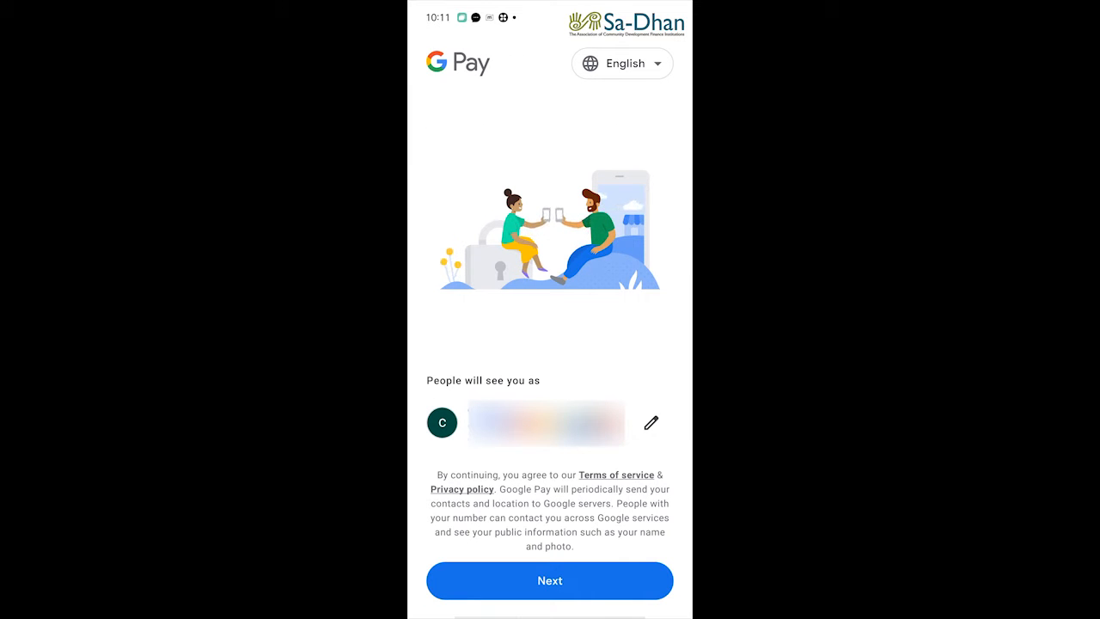
click(650, 423)
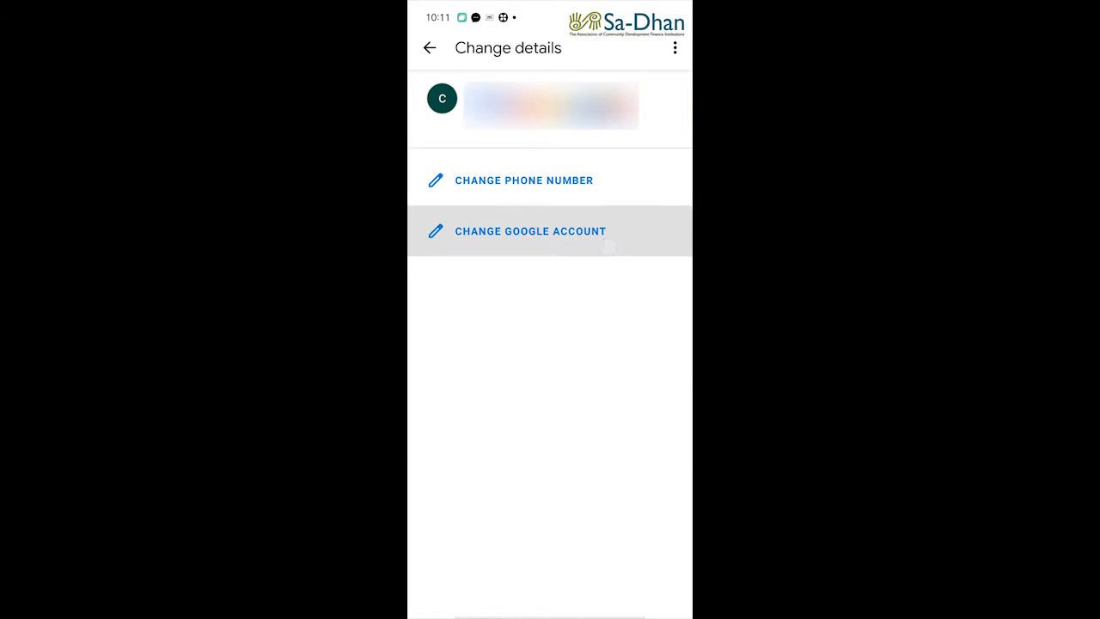
click(529, 231)
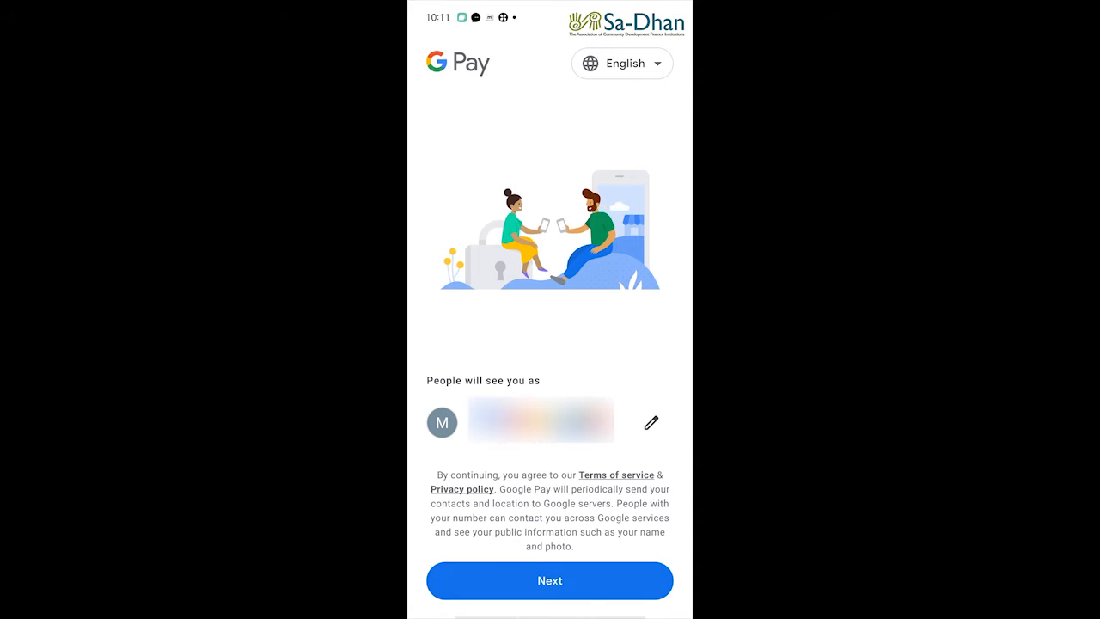
click(550, 581)
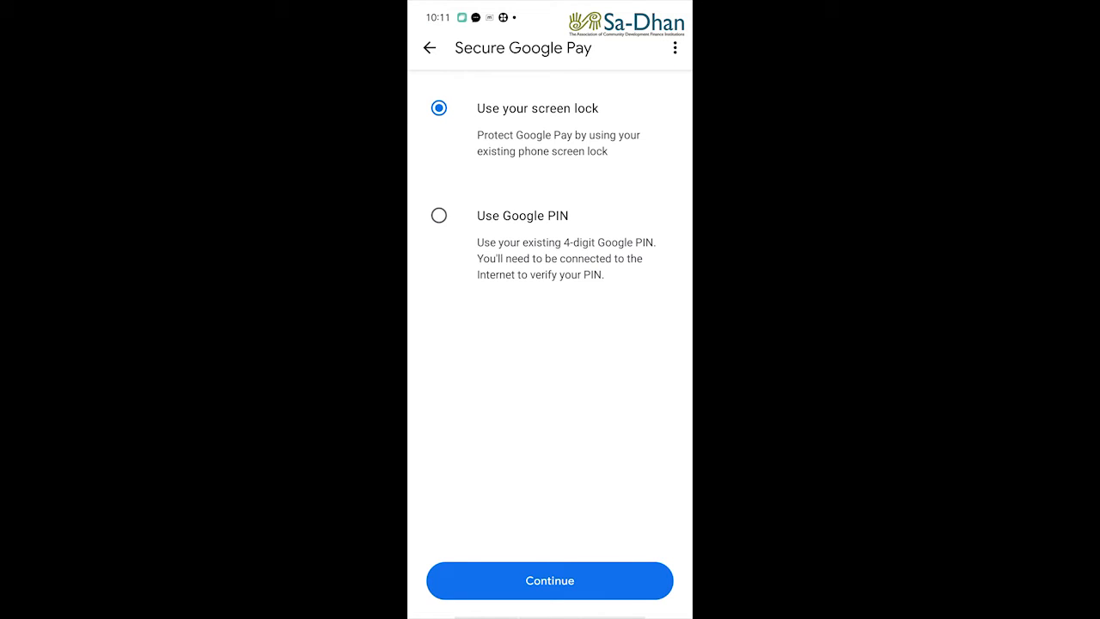
Step: Secure the app with a Google PIN, then view bank account payment methods from the profile
click(440, 215)
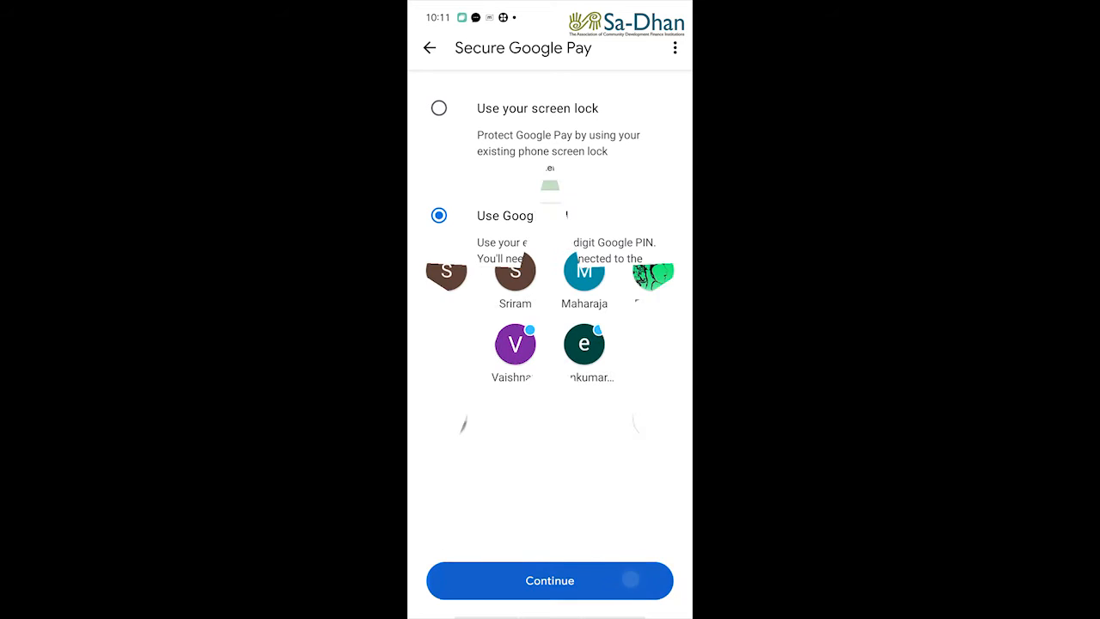
click(549, 581)
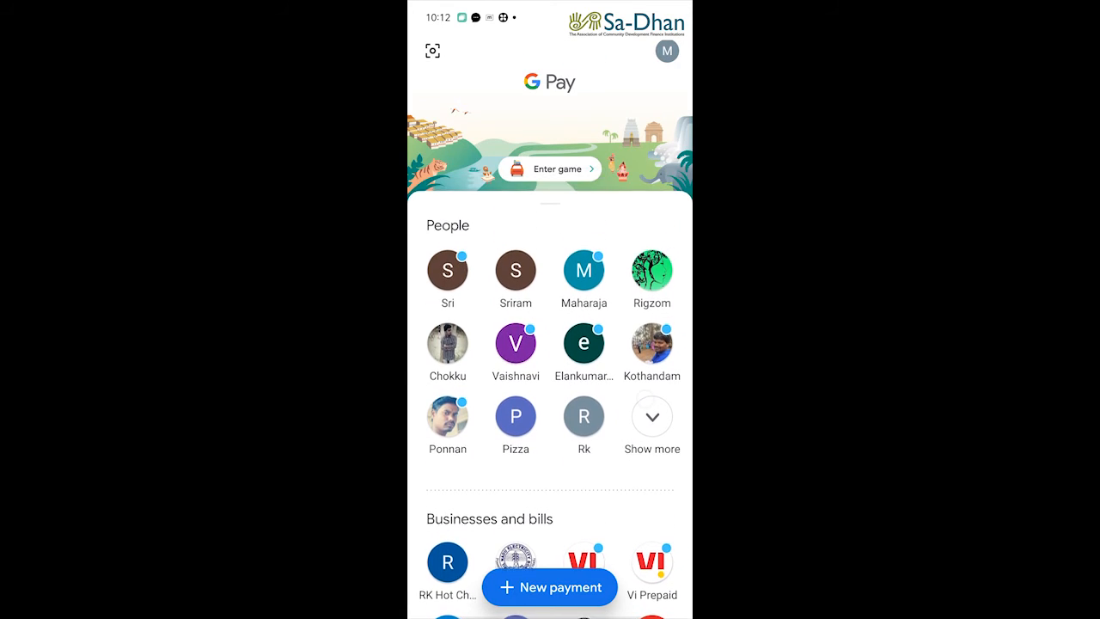
click(667, 51)
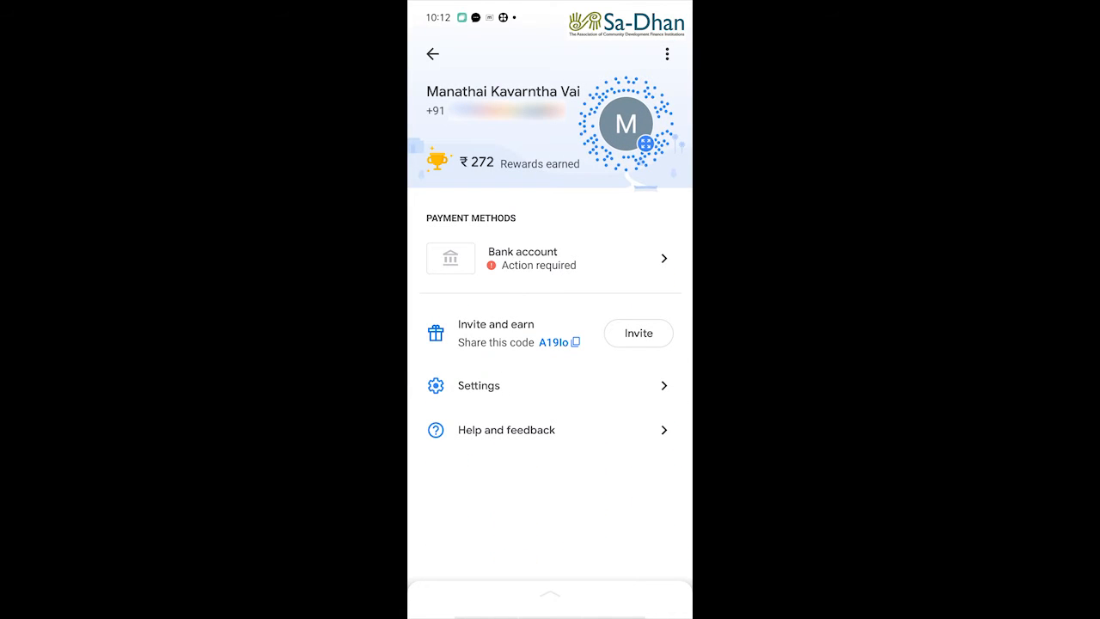
click(550, 258)
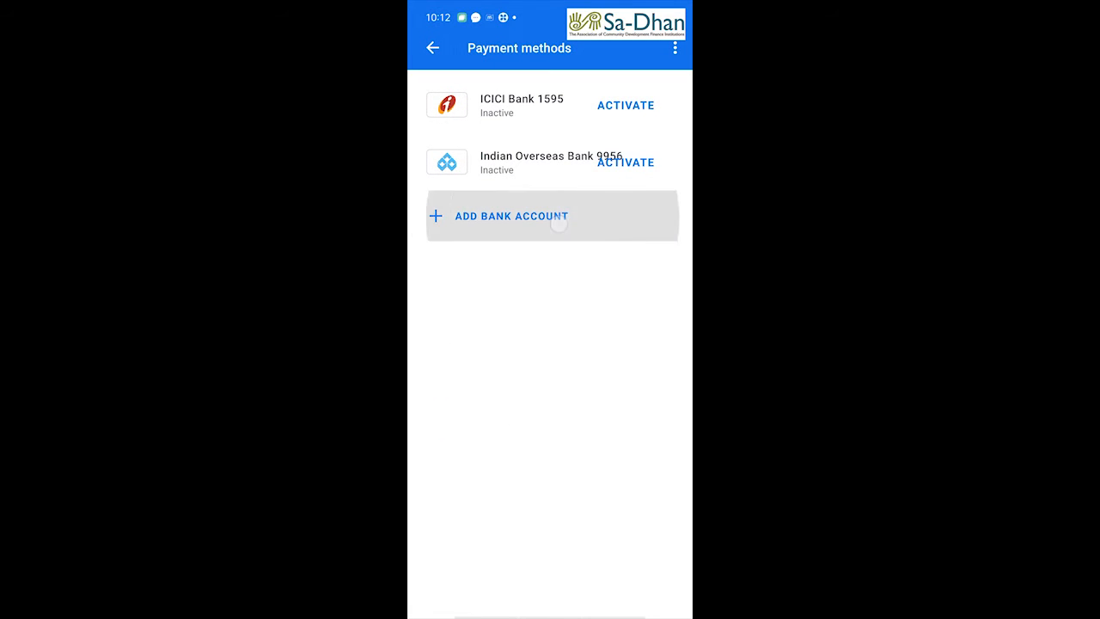
Step: Add an ICICI Bank account, allowing calls and SMS, and send the verification SMS
click(511, 216)
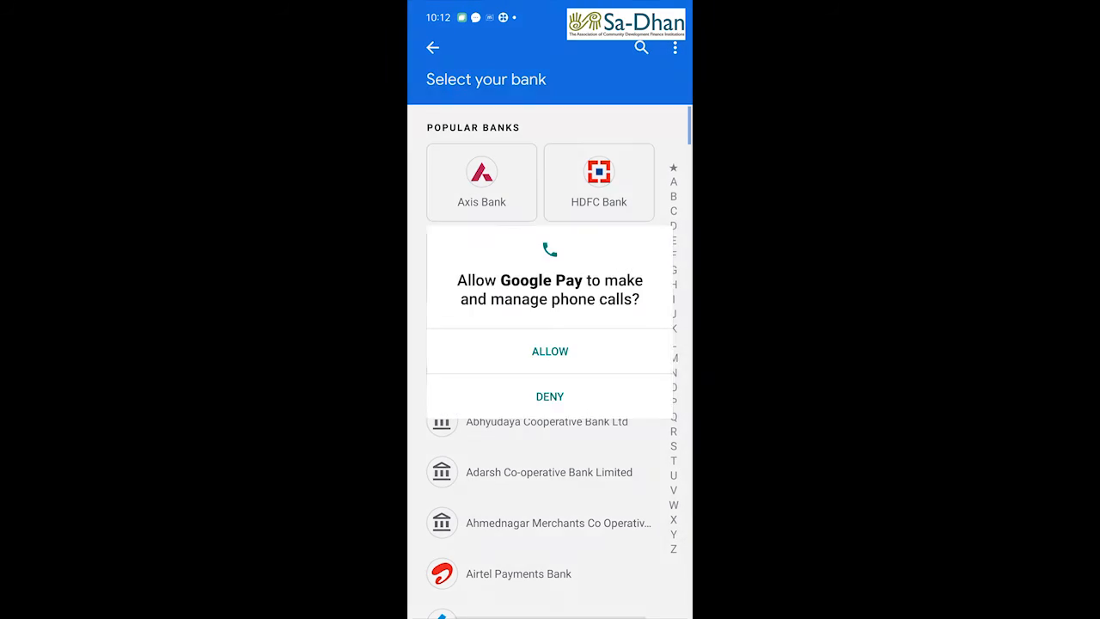
click(550, 350)
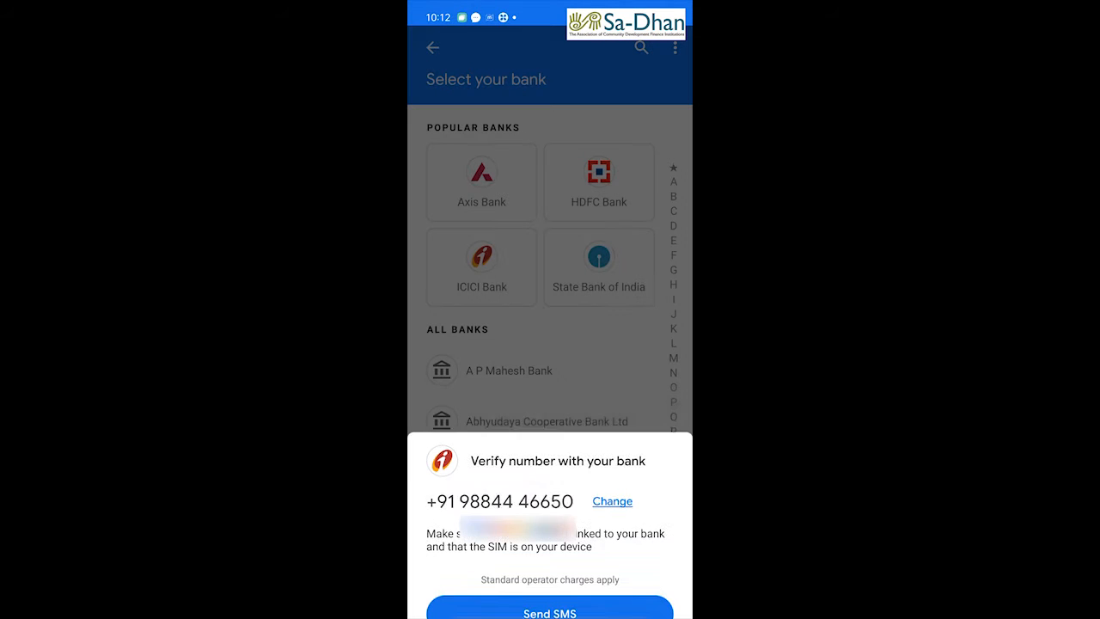
click(550, 610)
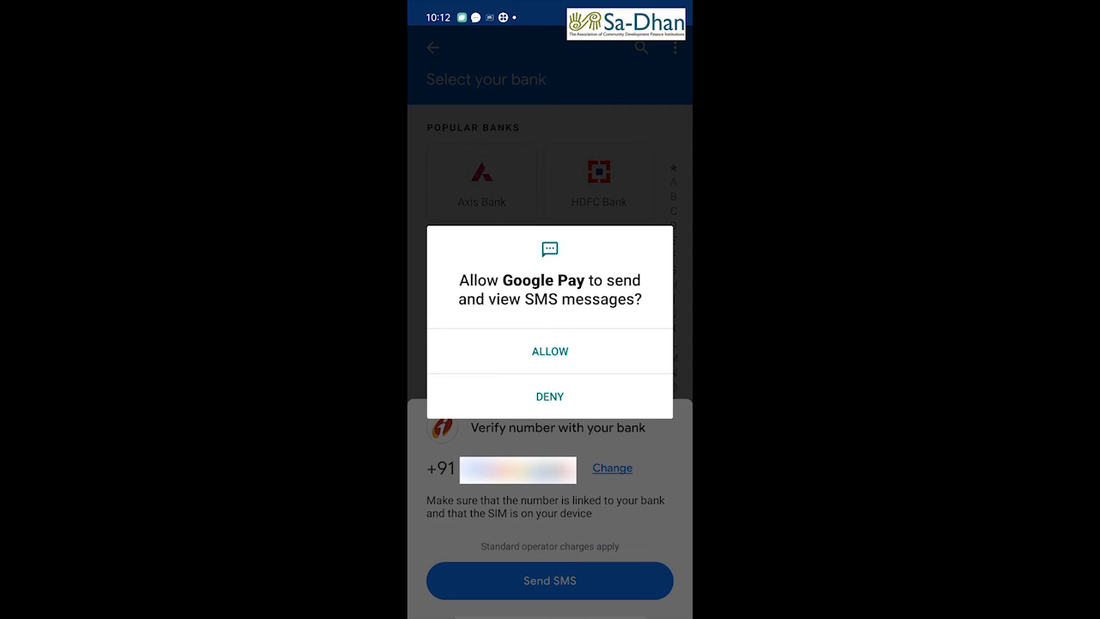
click(550, 351)
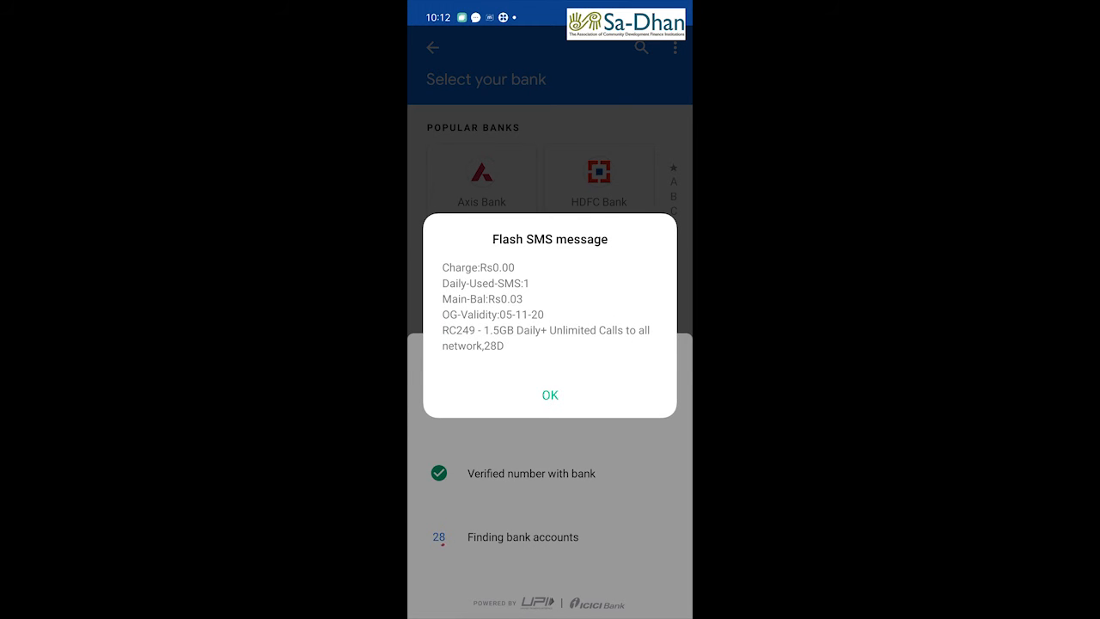
Step: Dismiss the flash message, confirm linking the ICICI Bank 1595 account and return home
click(550, 394)
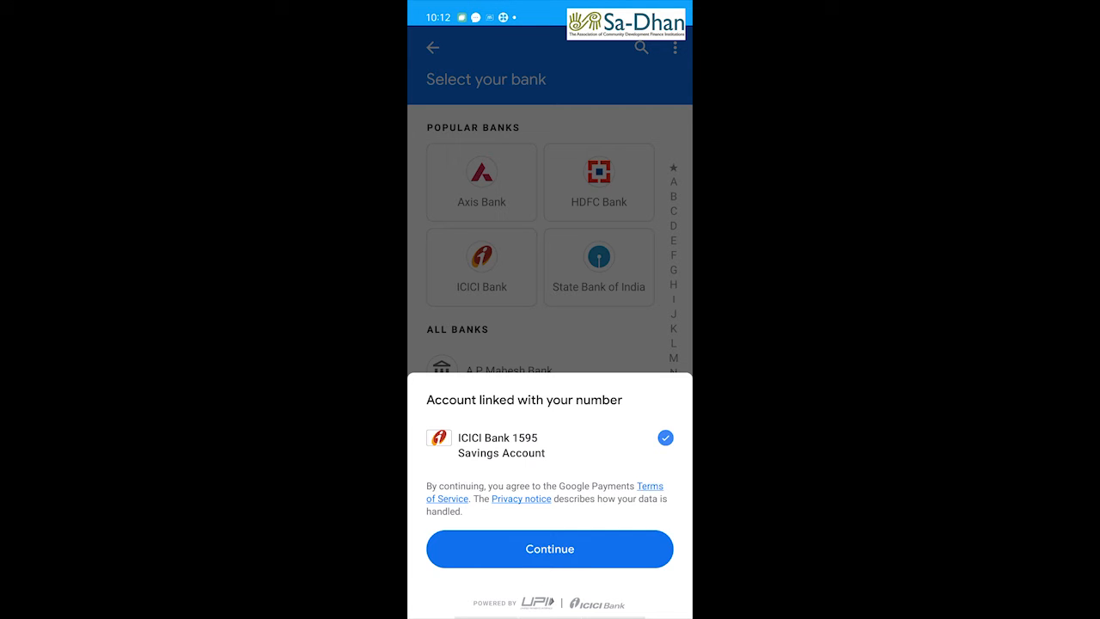
click(548, 550)
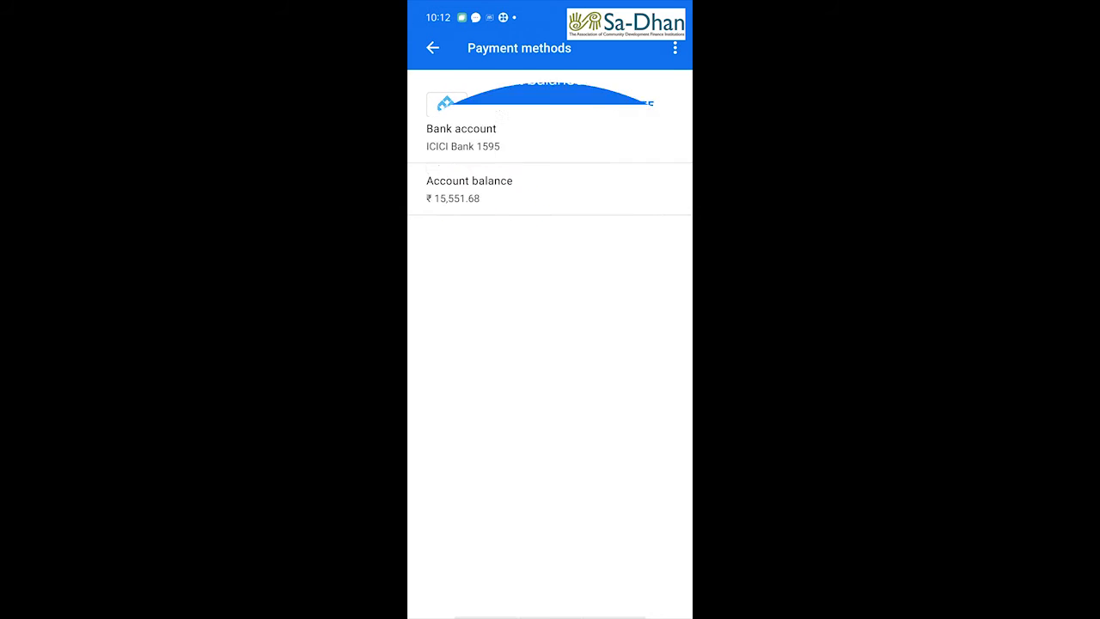
click(429, 49)
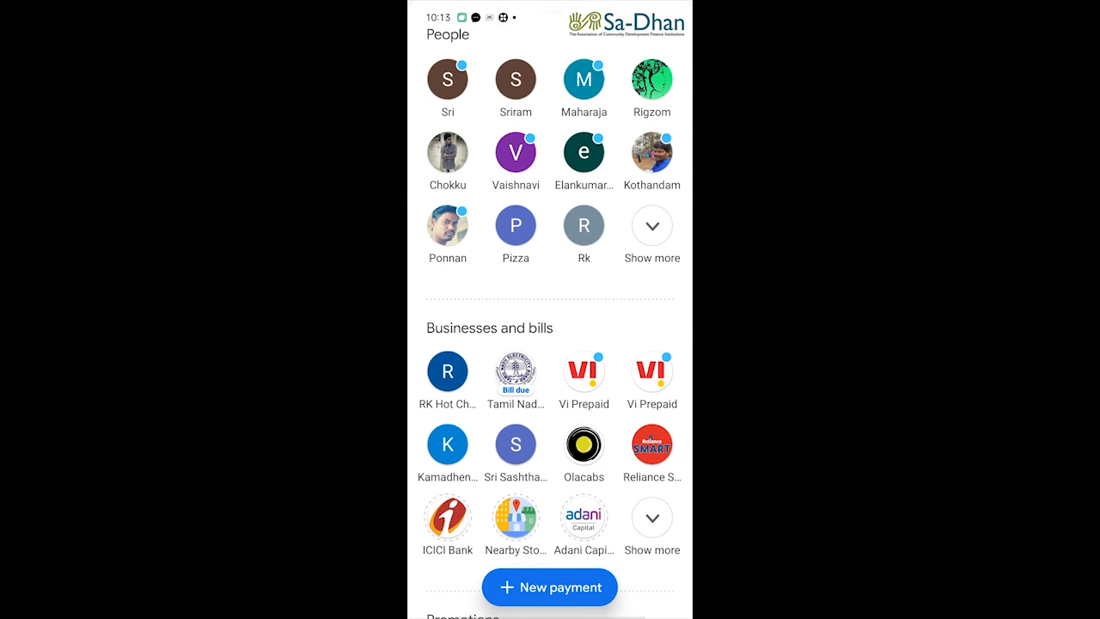
scroll(down, 3)
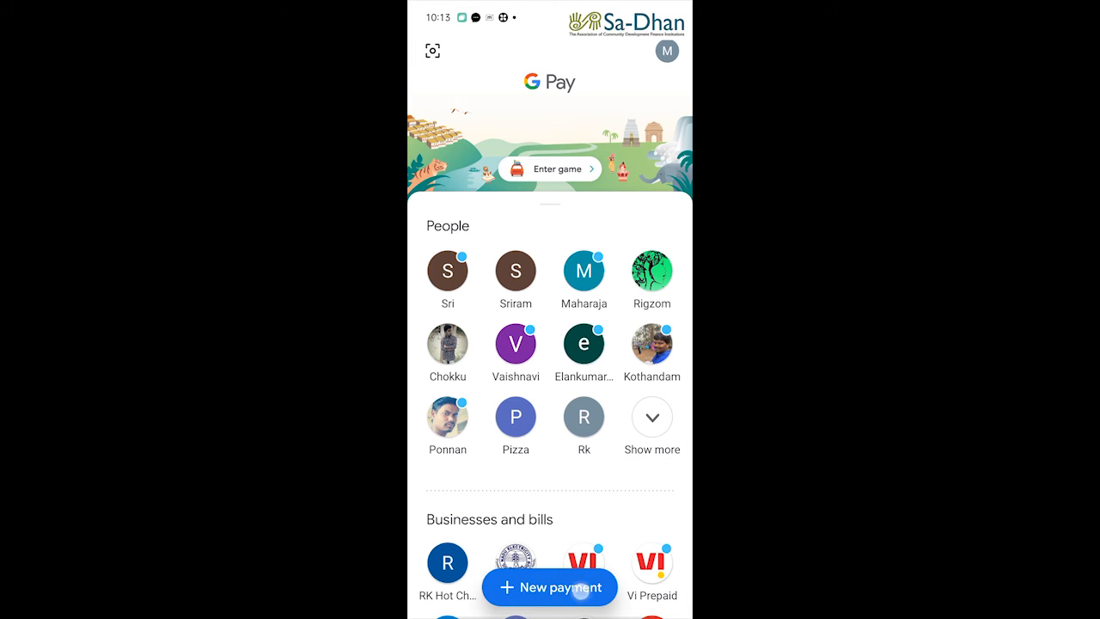
click(548, 587)
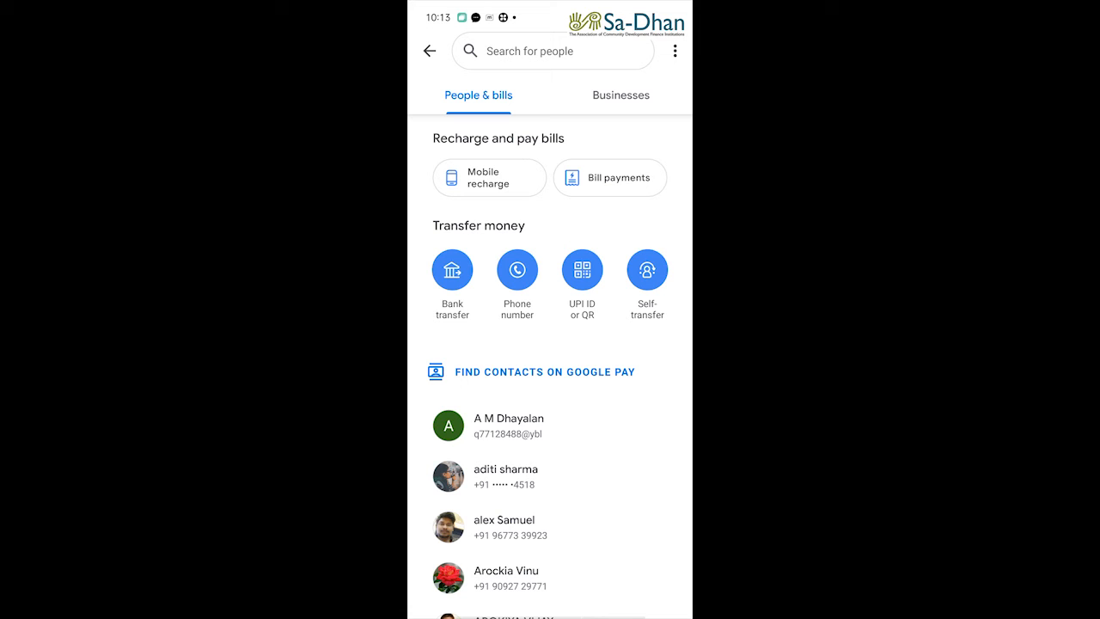
text(ko)
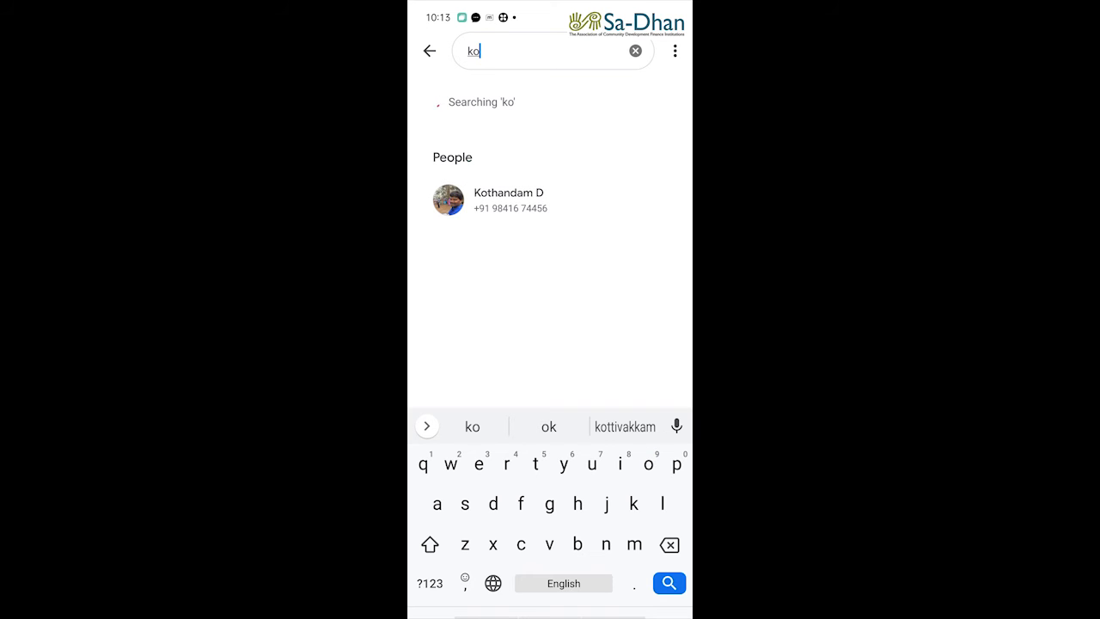
click(509, 200)
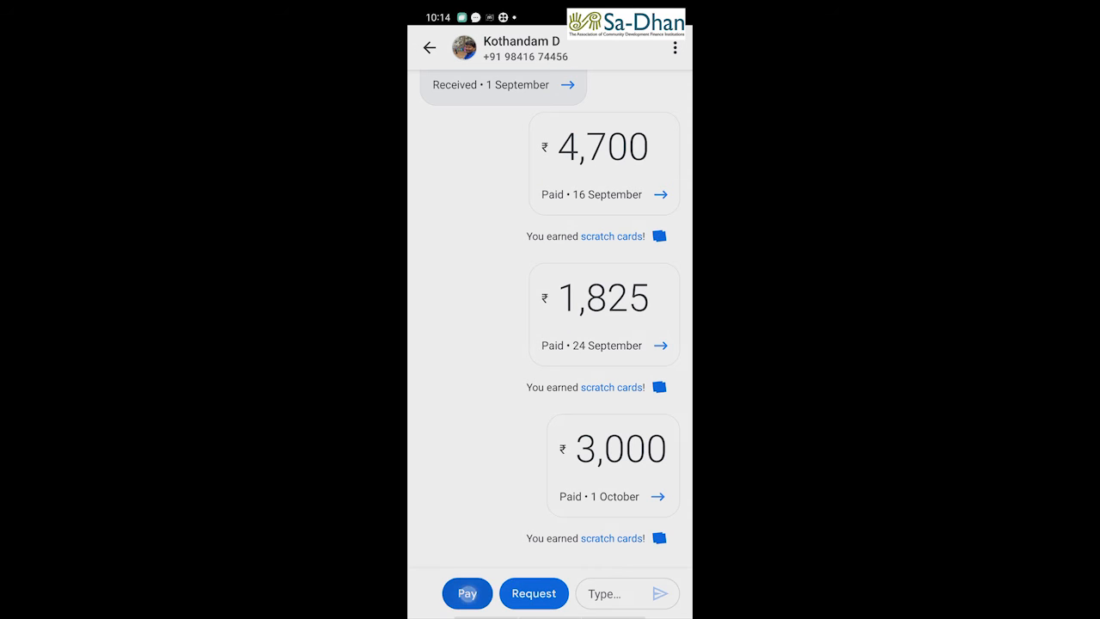
click(467, 595)
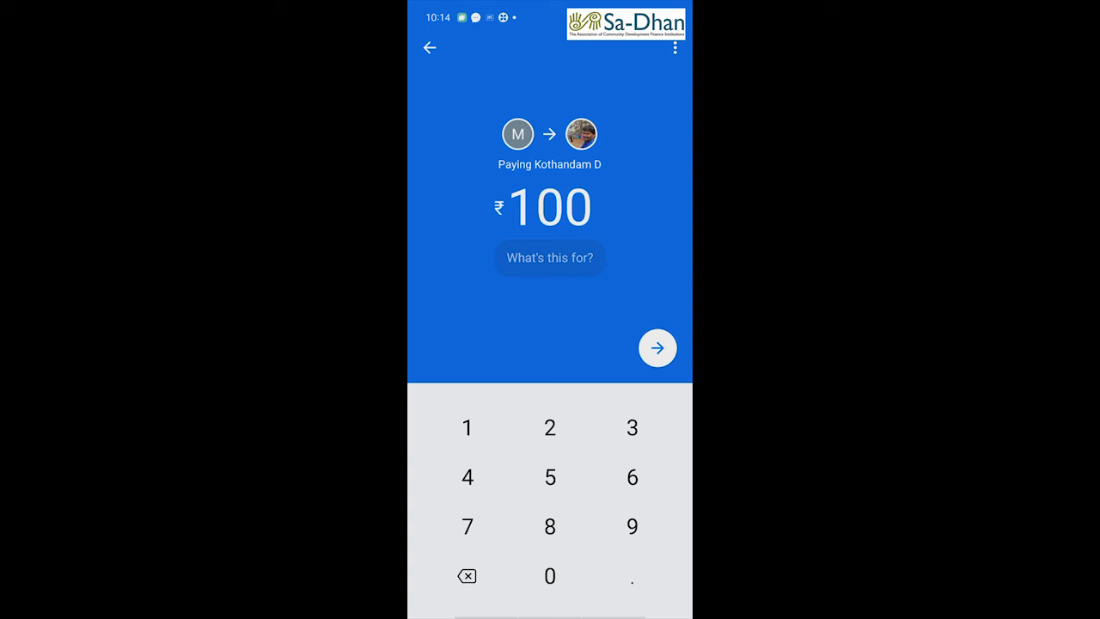
click(550, 258)
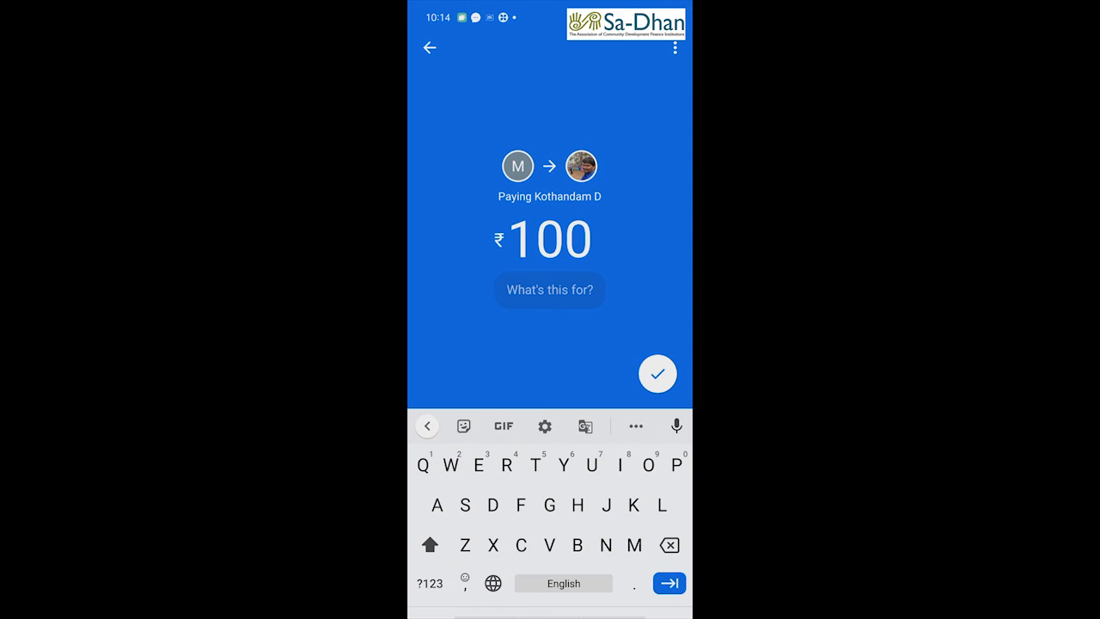
click(656, 375)
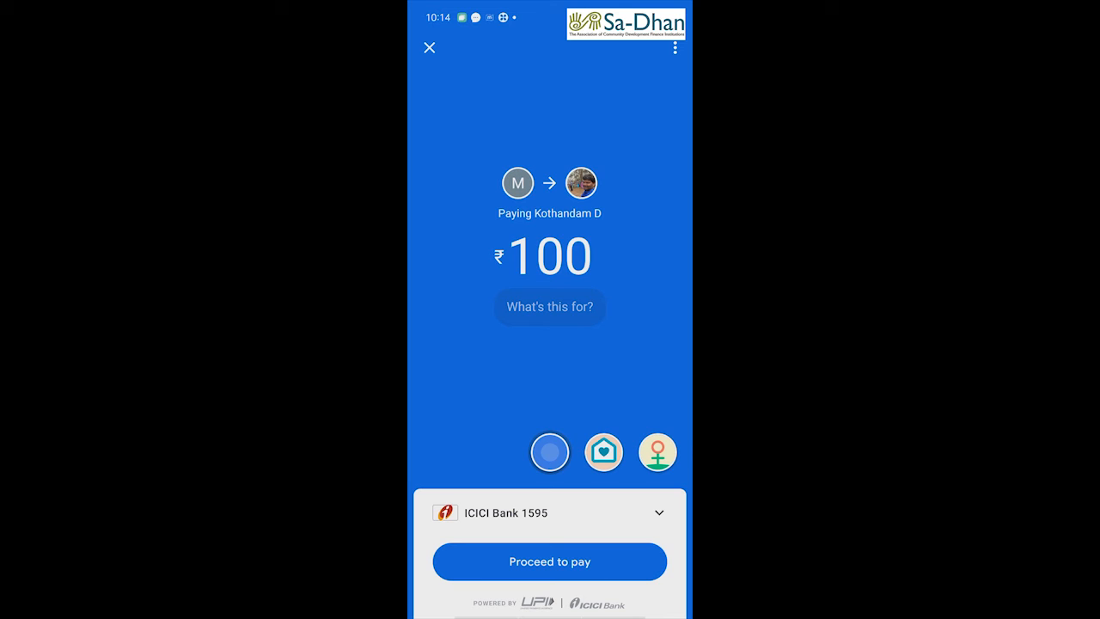
click(550, 562)
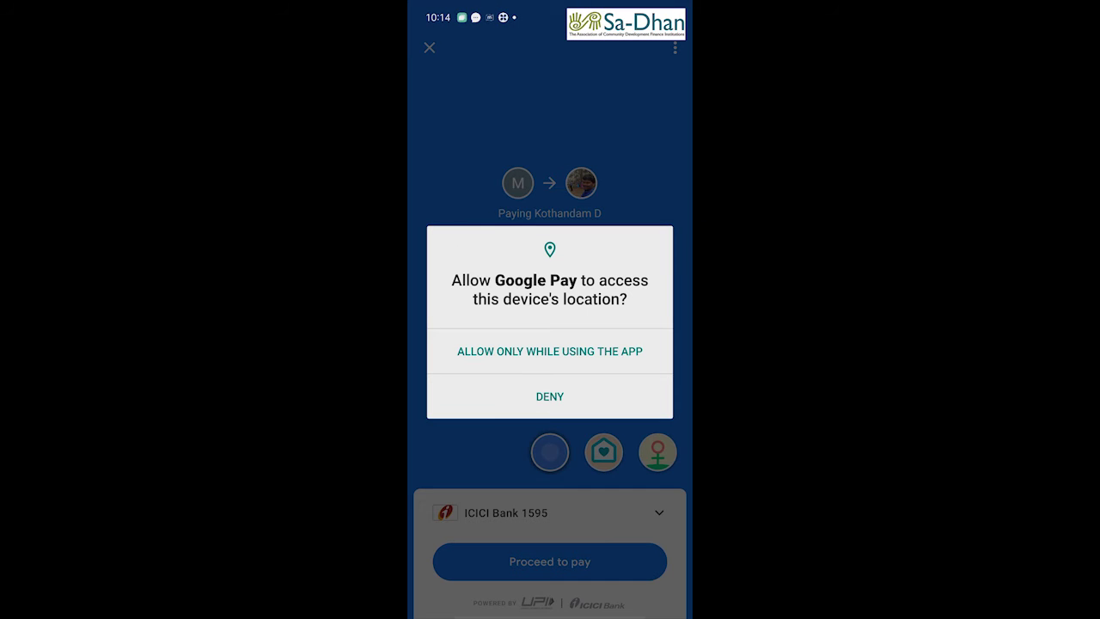
click(549, 351)
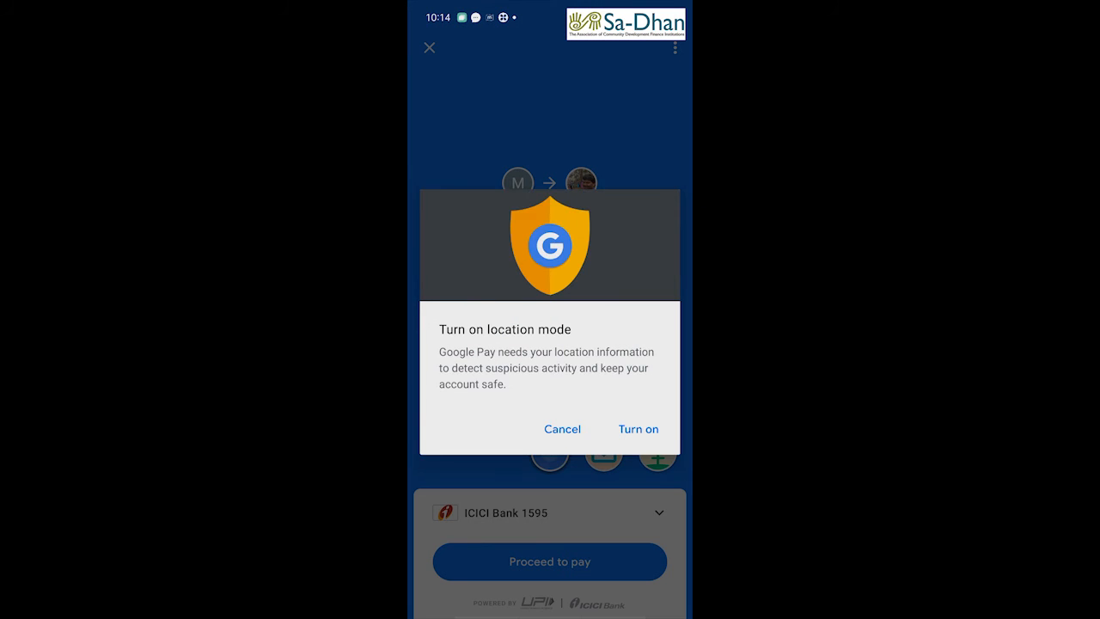
click(640, 430)
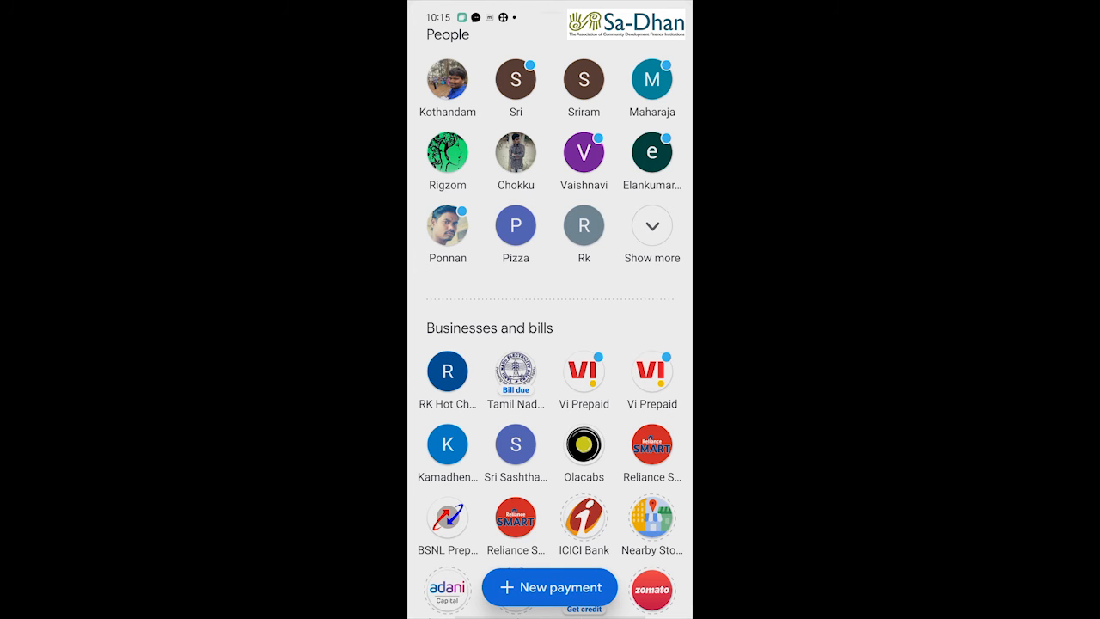
scroll(down, 3)
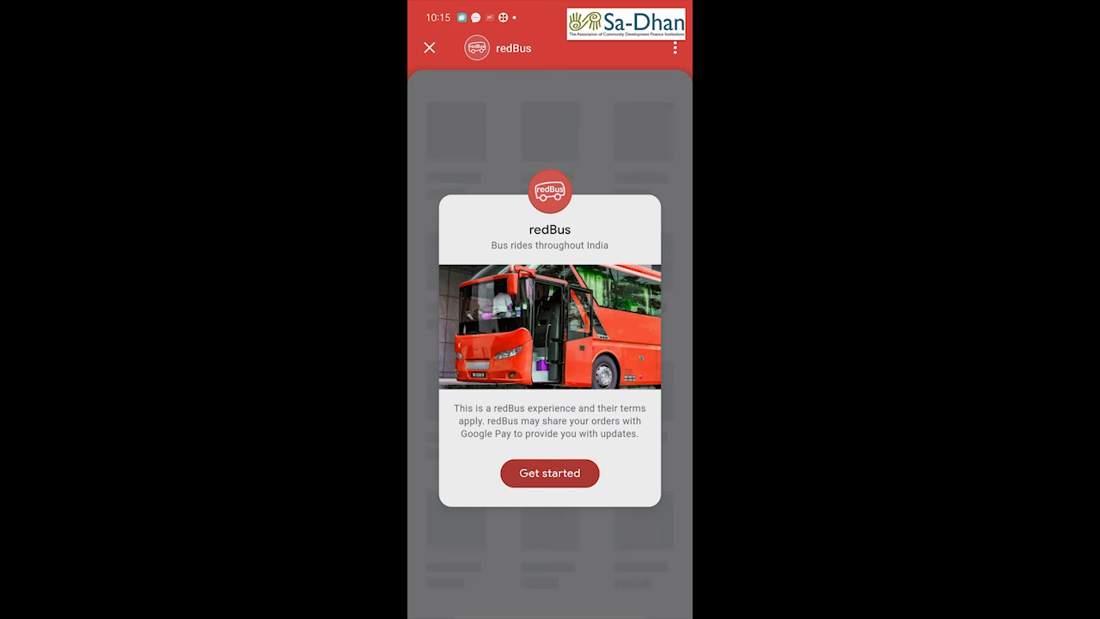
click(427, 48)
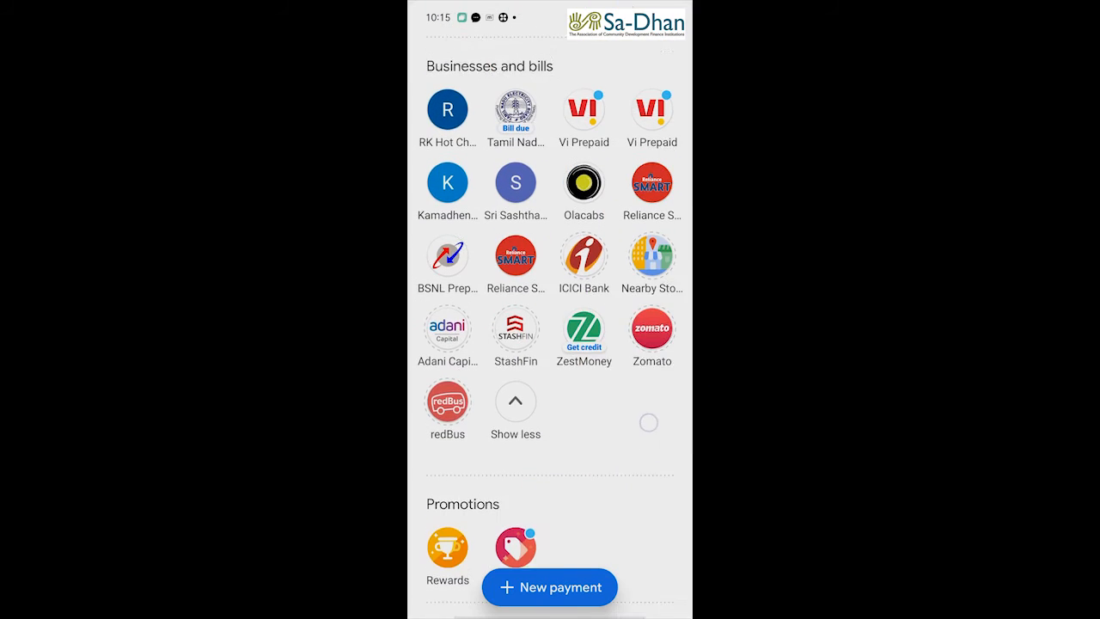
scroll(down, 3)
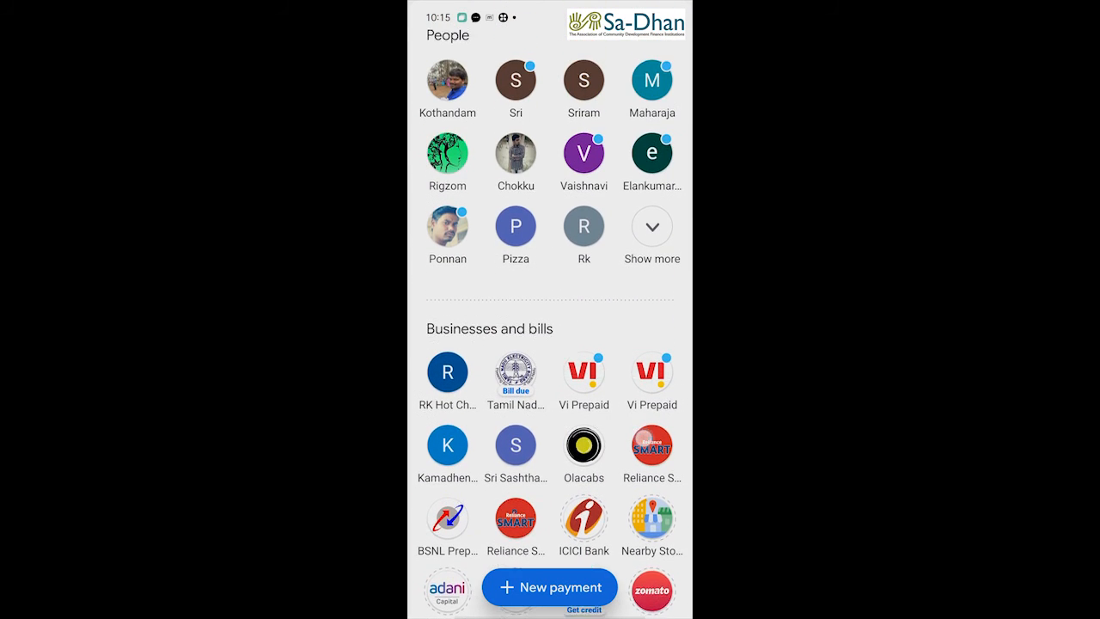
scroll(down, 3)
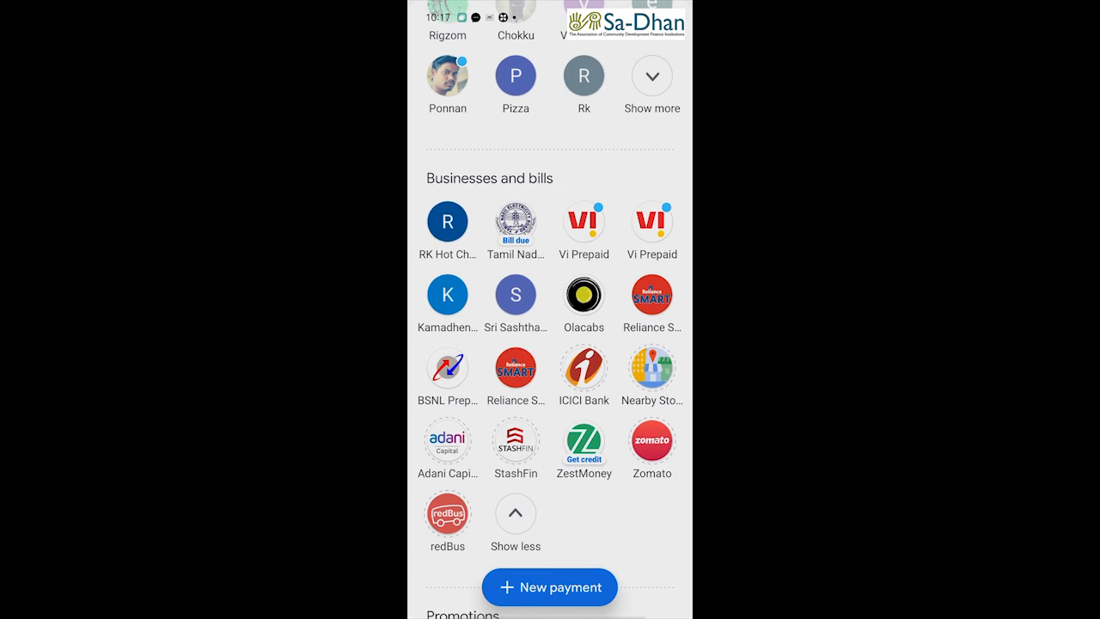
click(516, 220)
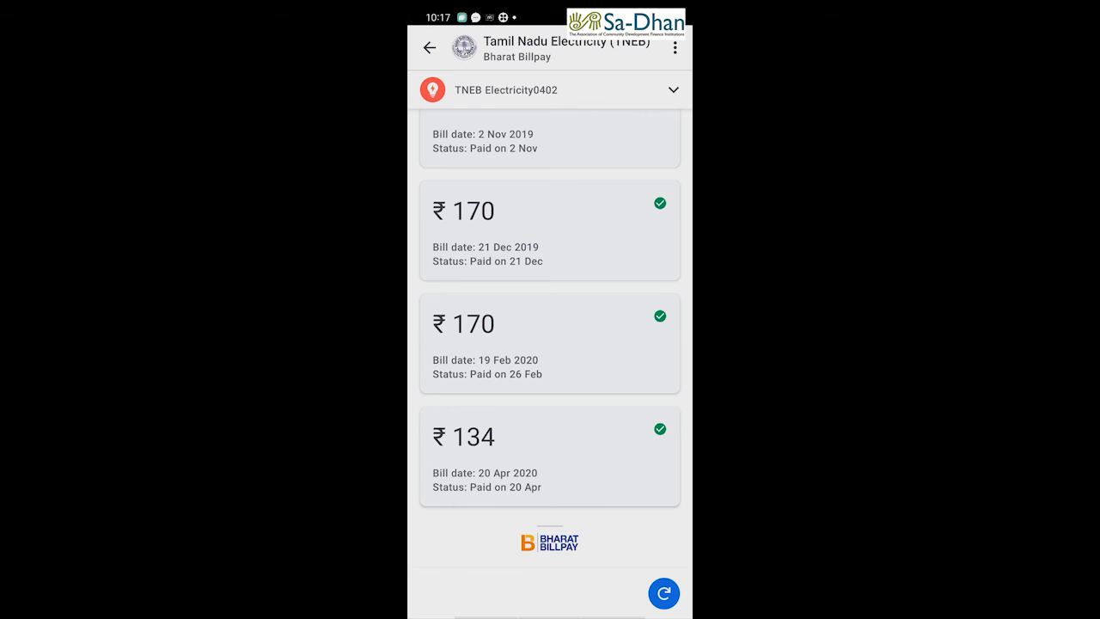
click(674, 48)
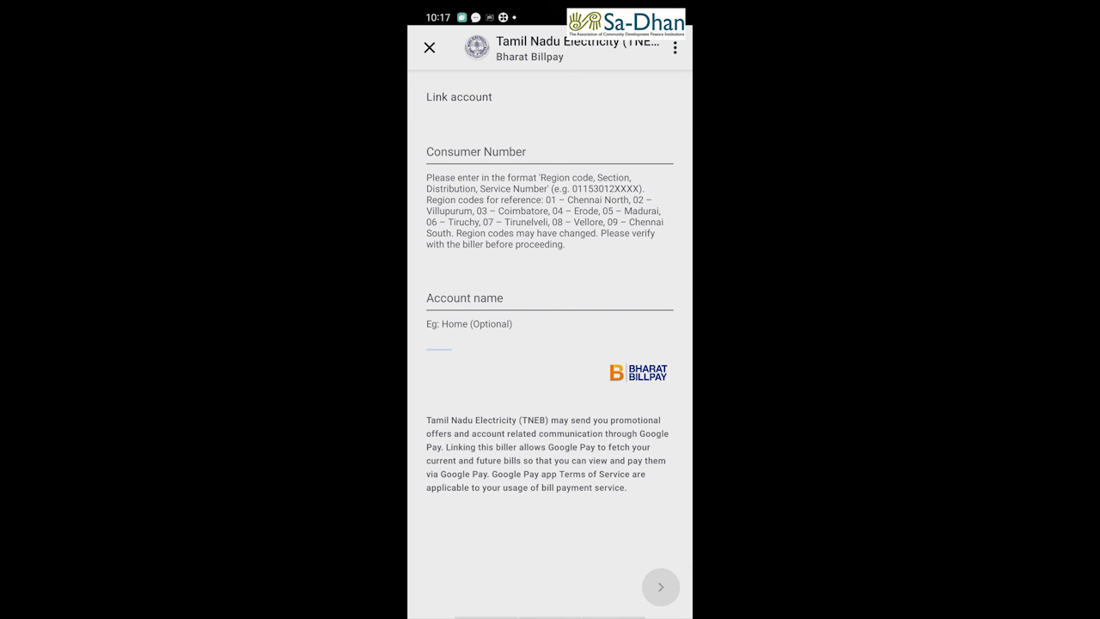
click(660, 586)
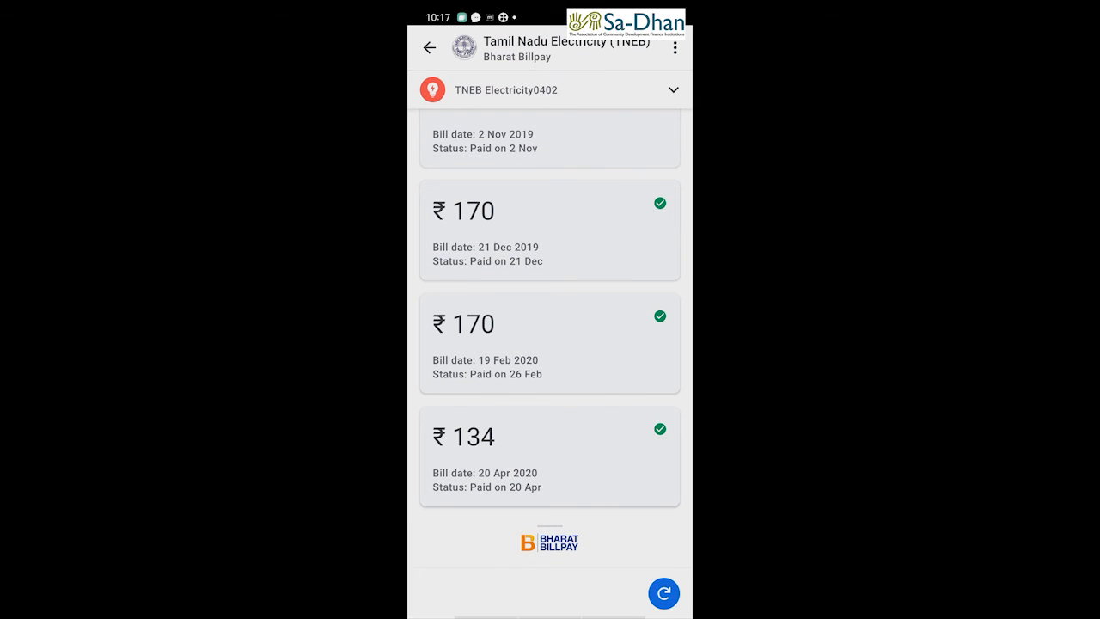
click(429, 48)
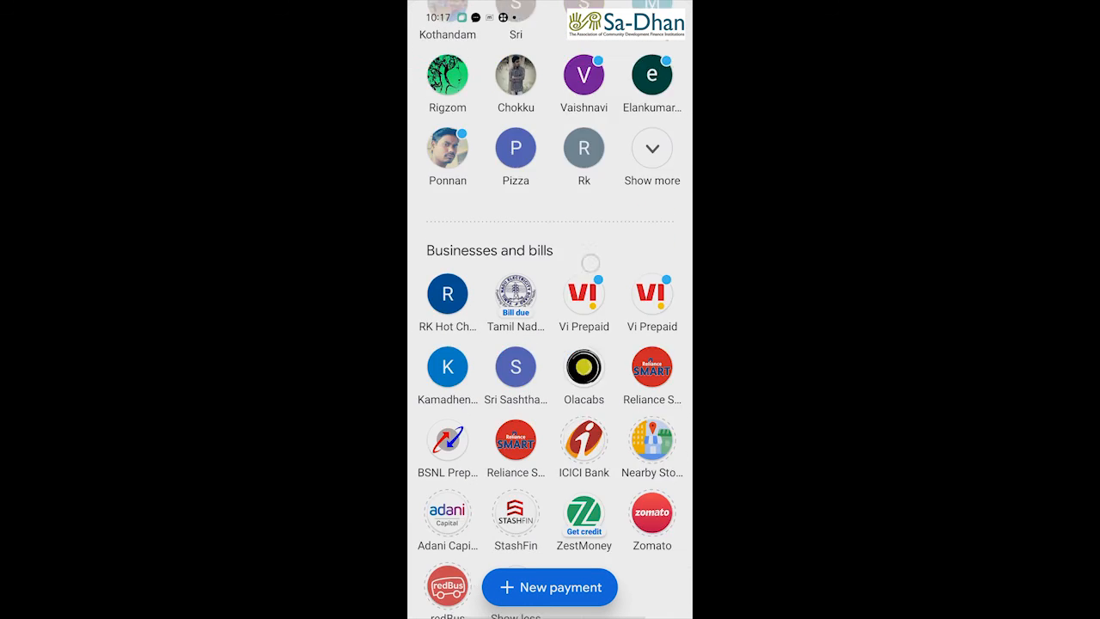
scroll(down, 3)
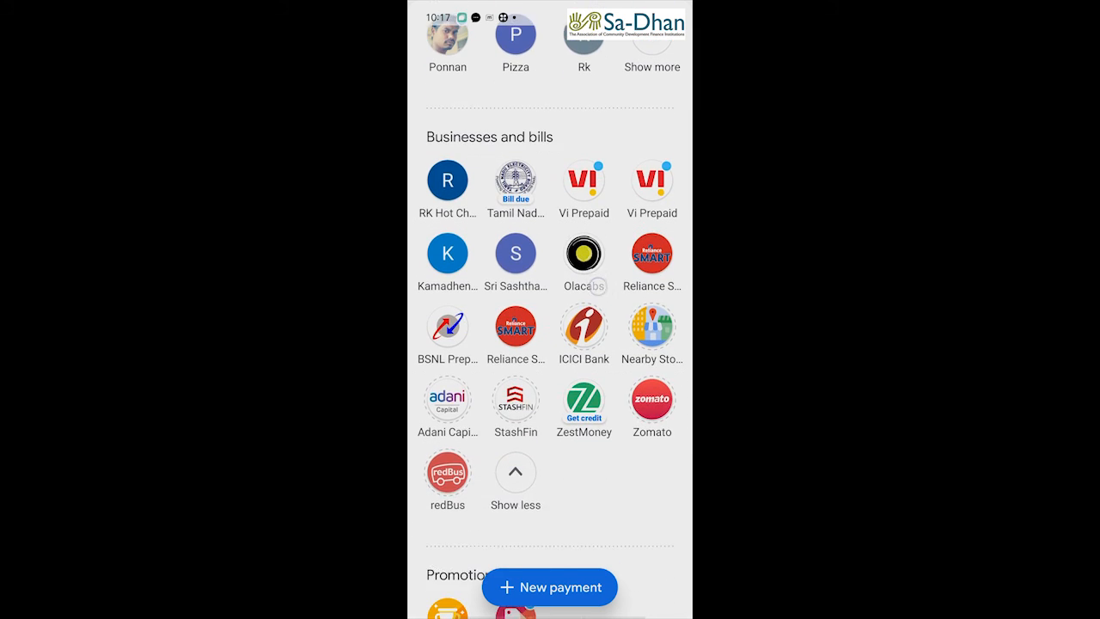
scroll(up, 3)
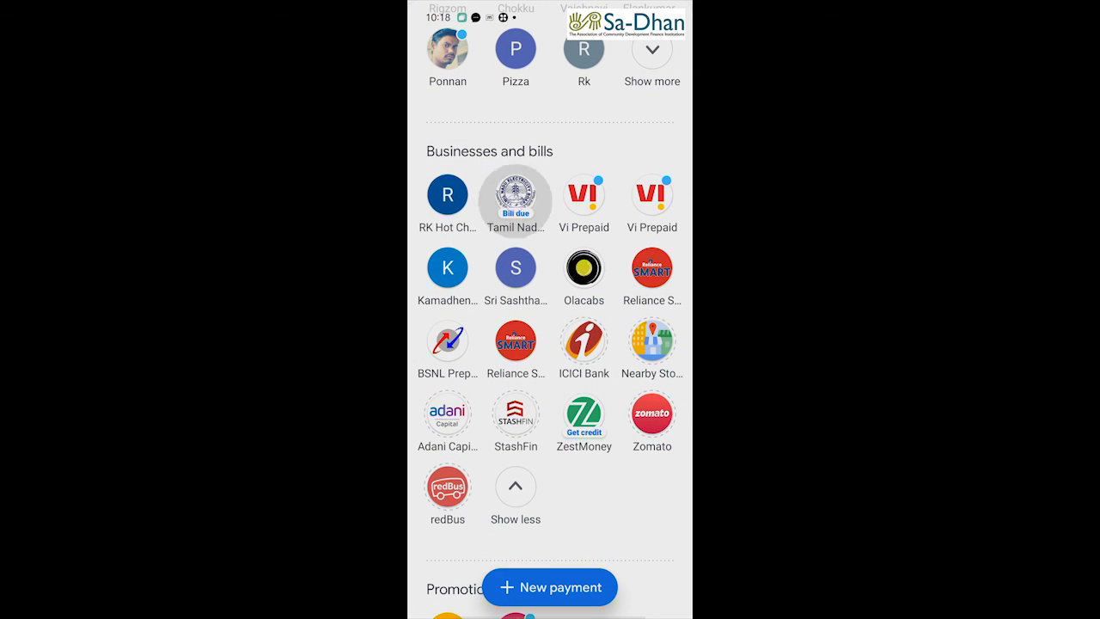
Step: View Tamil Nadu Electricity bills for the TNEB Electricity1911 account, including the unpaid ₹410 bill
click(515, 192)
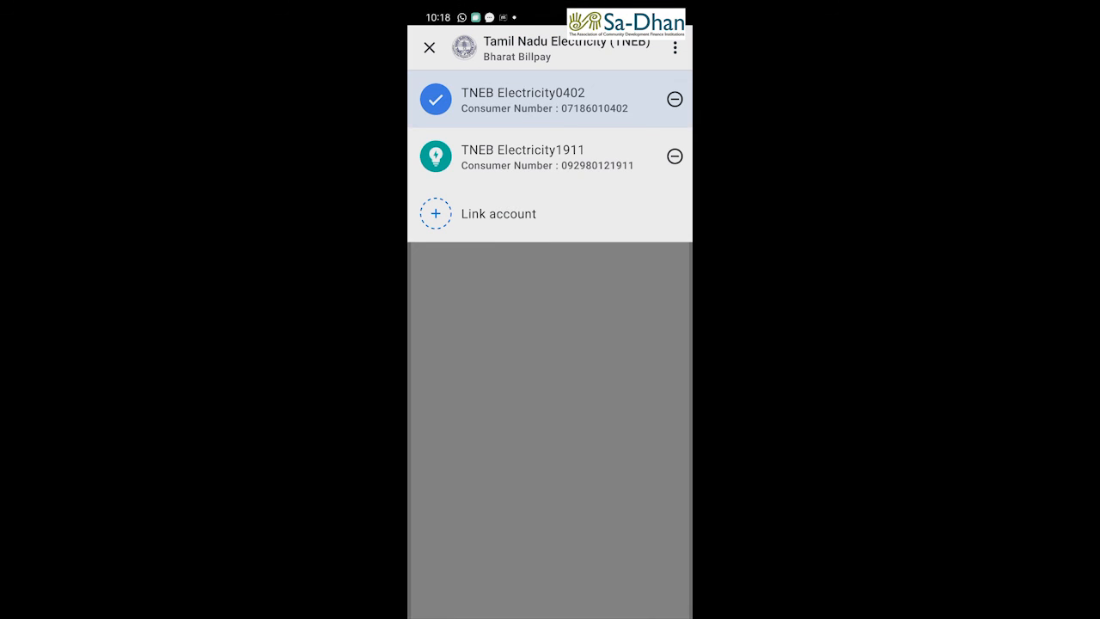
click(523, 157)
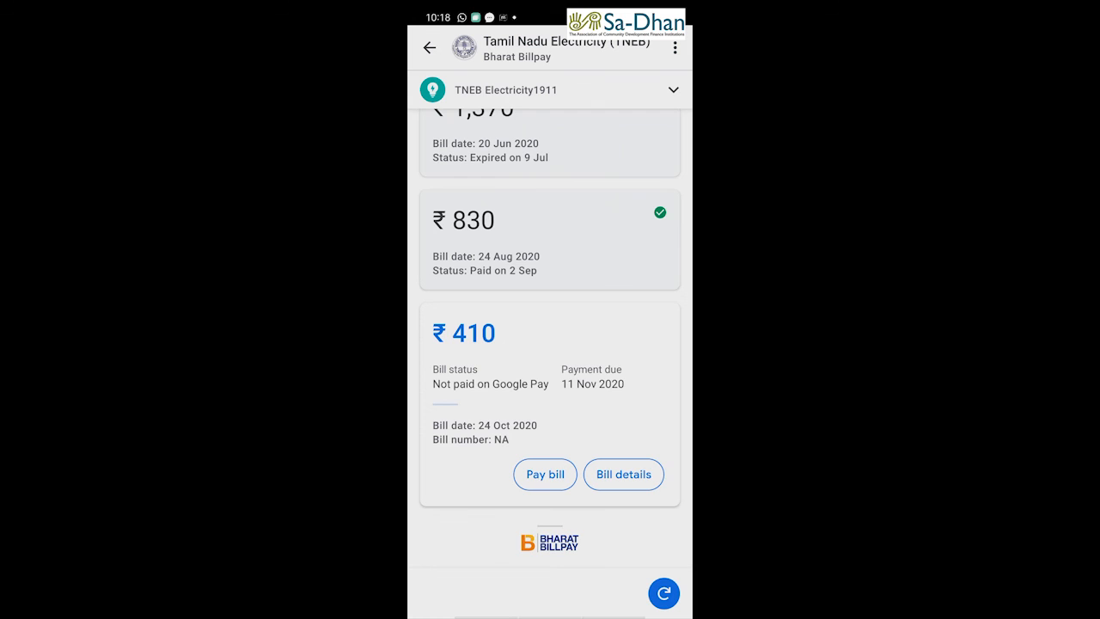